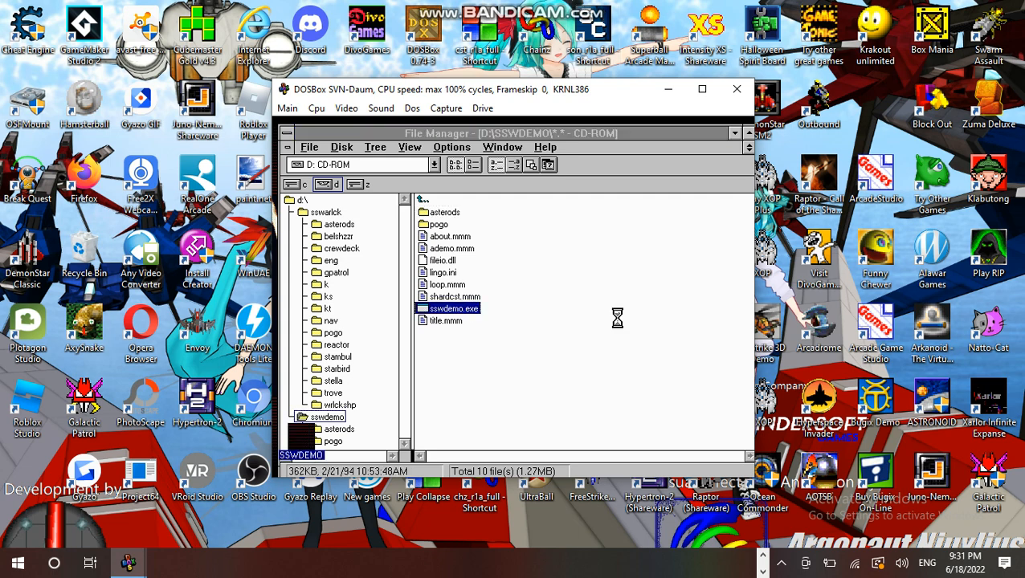
Step: Launch ssw demo.exe from the sswdemo folder to play the trailer
double_click(453, 308)
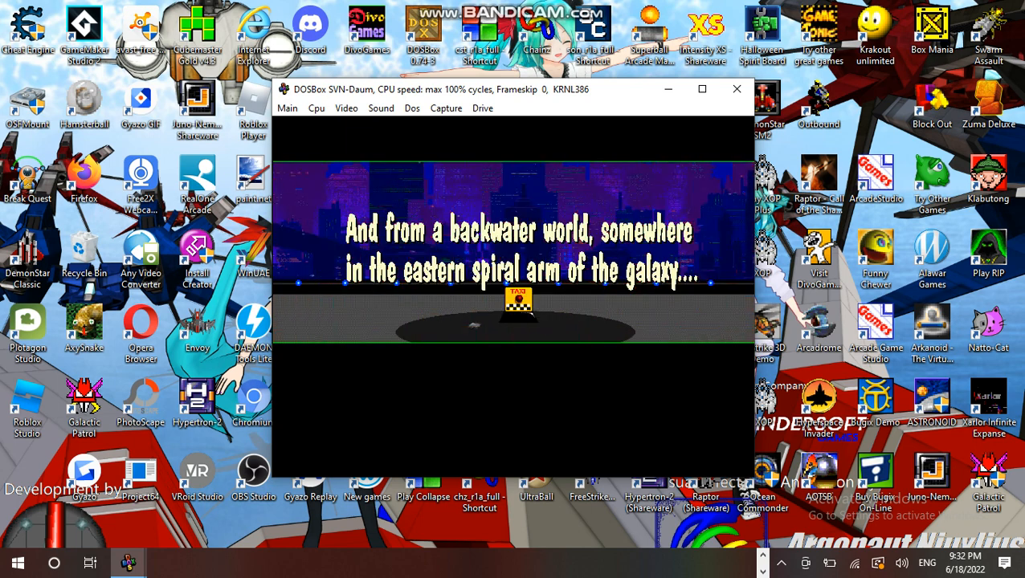
mouse_move(643, 411)
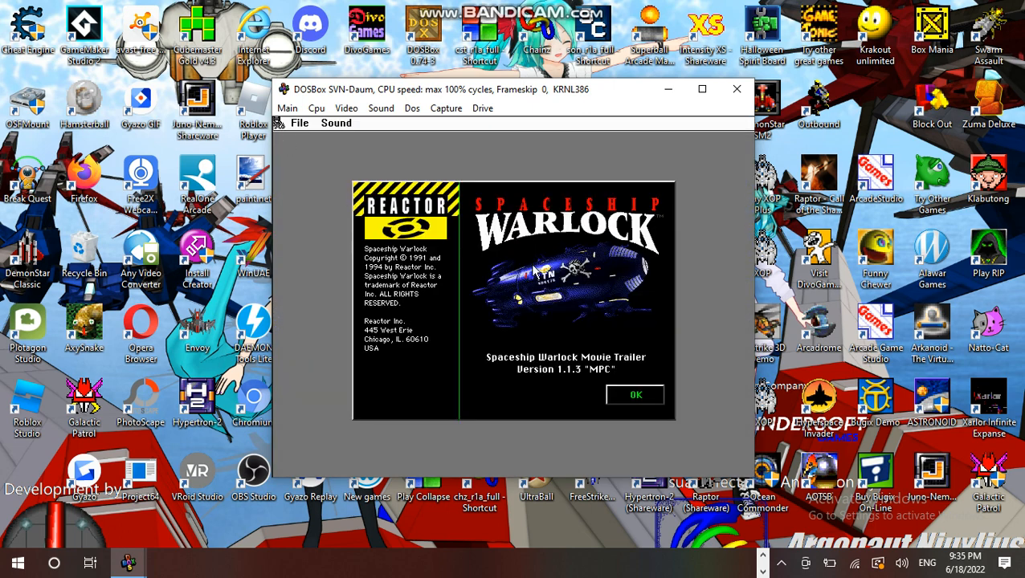
mouse_move(710, 308)
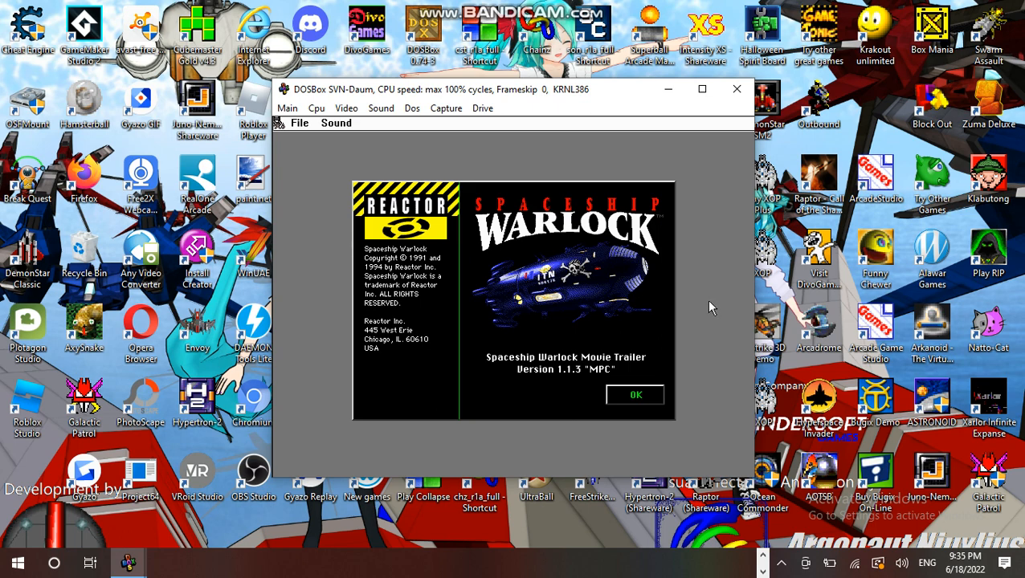
mouse_move(648, 433)
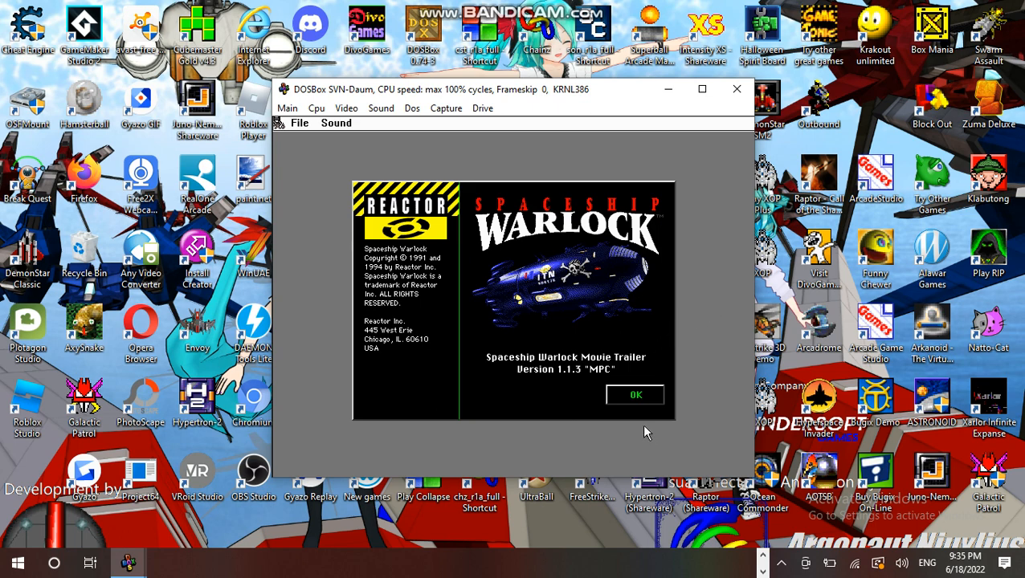
mouse_move(635, 406)
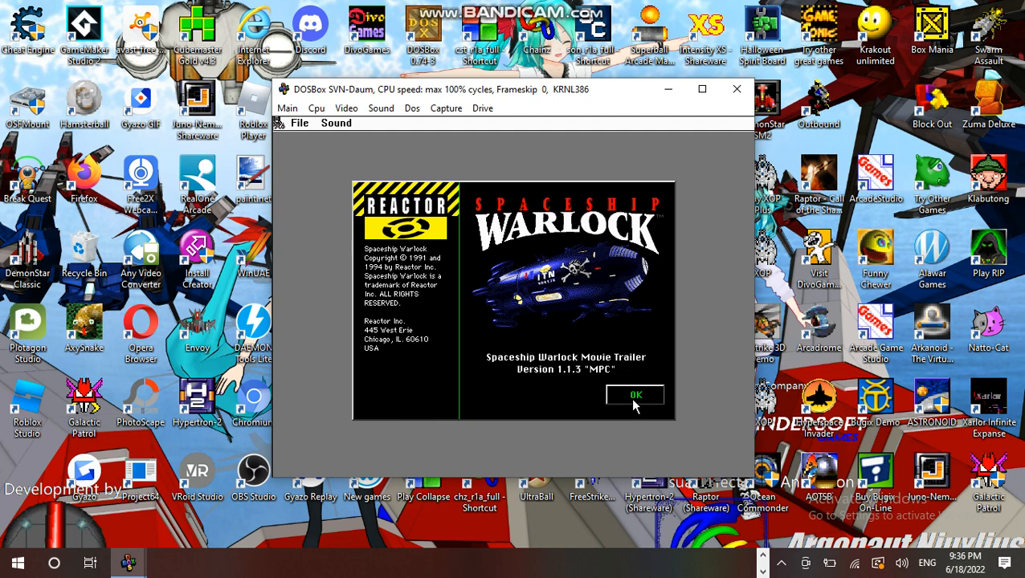
Step: Close the Spaceship Warlock copyright and version box with OK
left_click(634, 394)
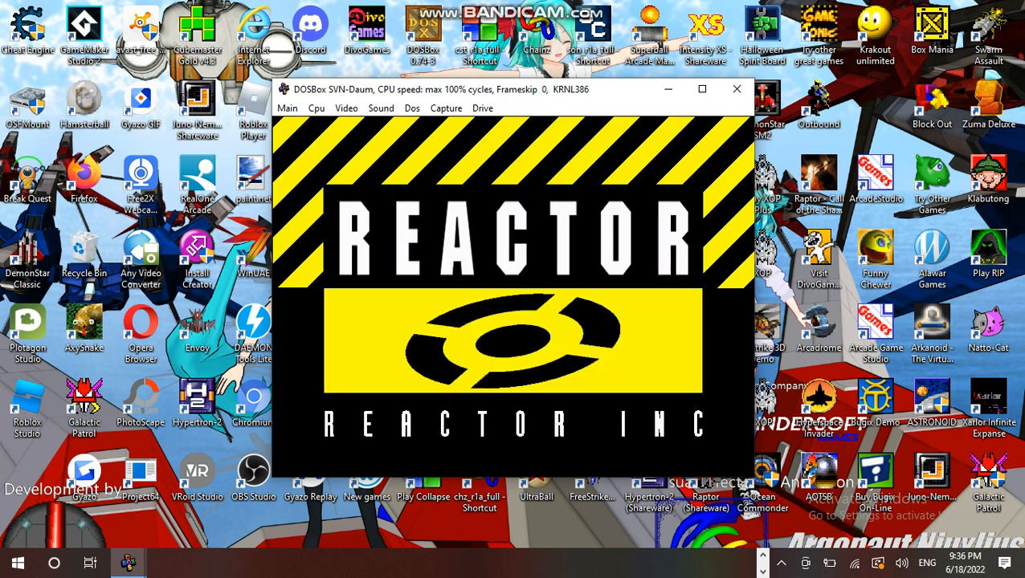
Step: Exit the trailer from the Reactor logo screen and select the sswarlck folder
left_click(298, 122)
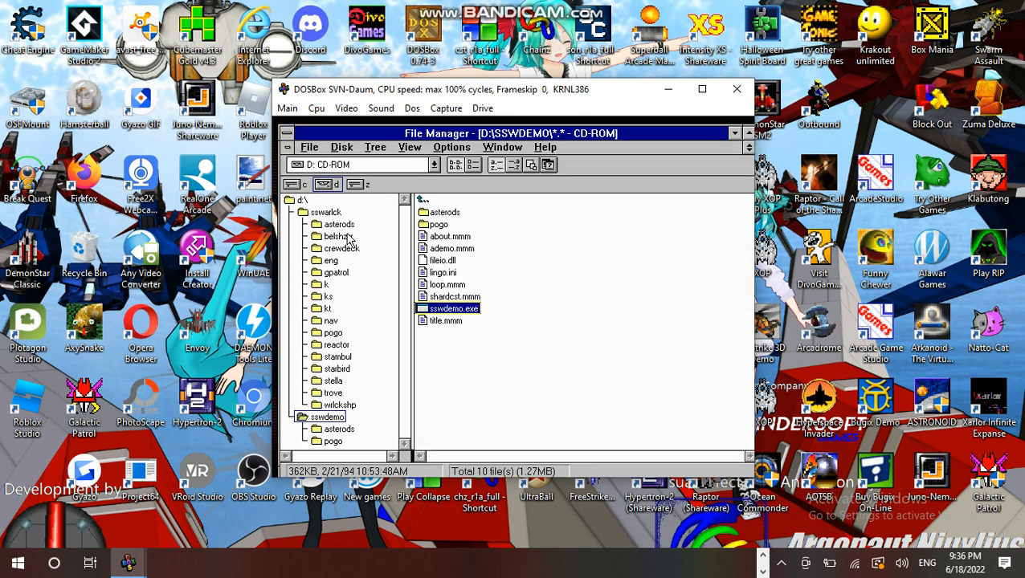
left_click(326, 212)
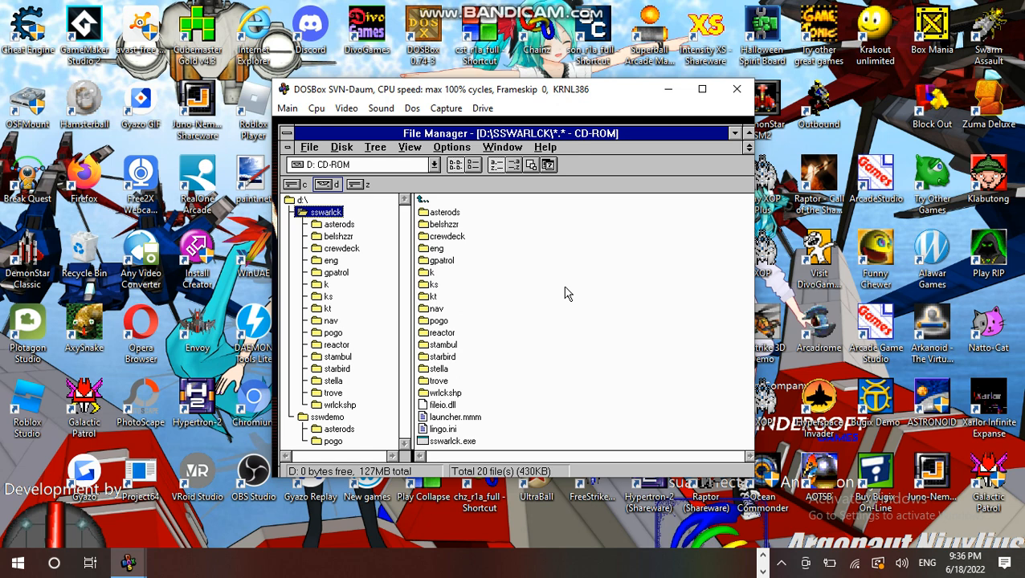
mouse_move(624, 329)
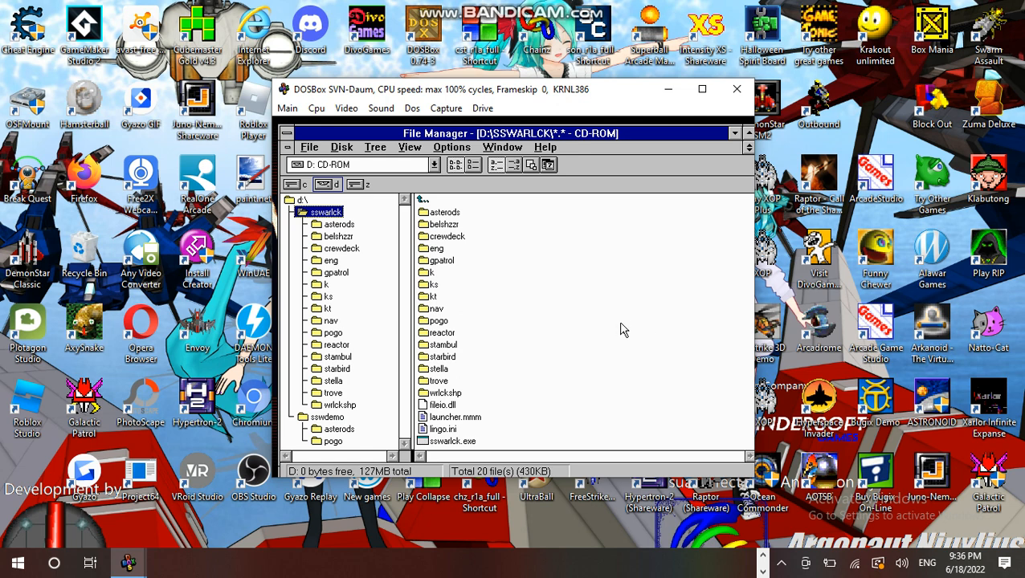